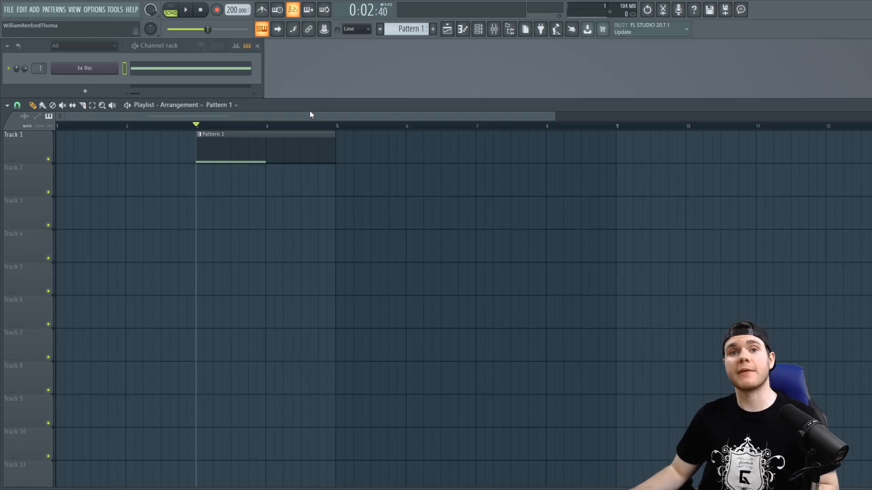
# - Create an automation clip from the 3x Osc VOL knob, landing on Track 2
pyautogui.click(83, 68)
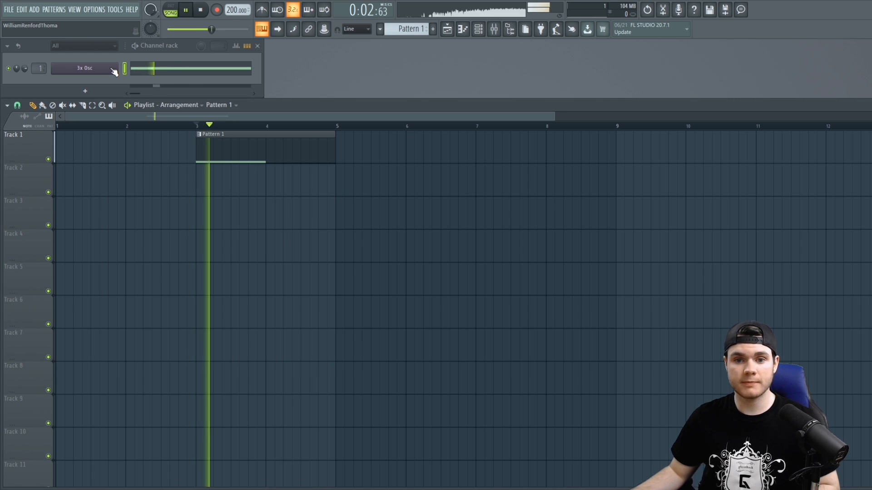
pyautogui.click(84, 68)
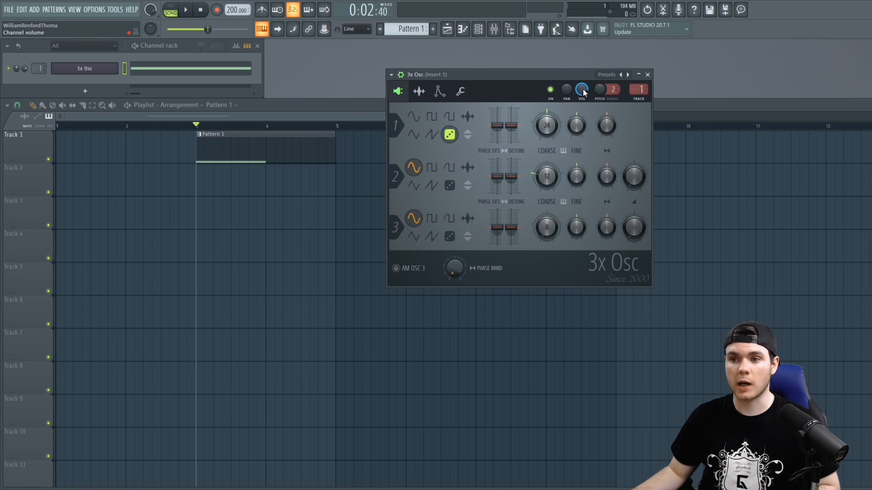
pyautogui.click(184, 10)
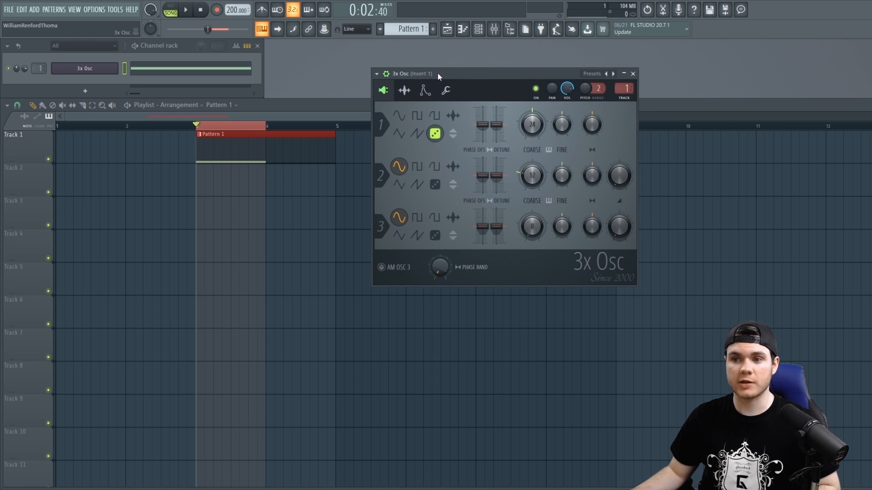
pyautogui.rightClick(566, 88)
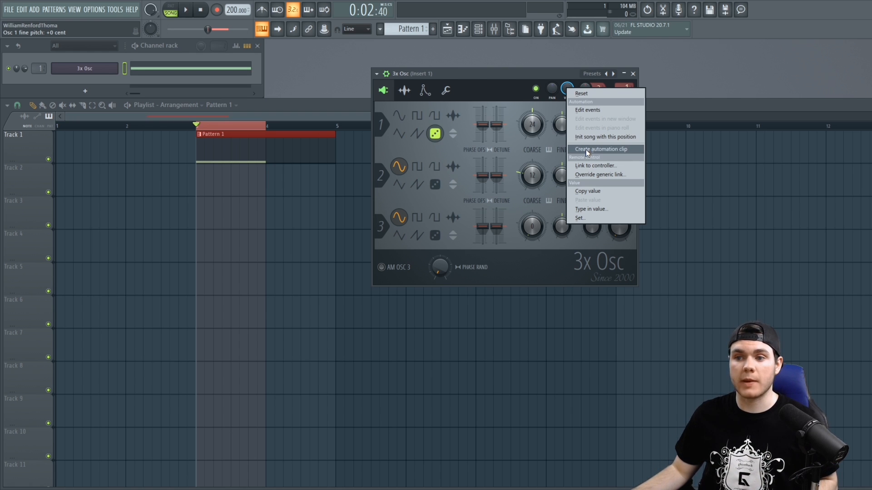
pyautogui.click(600, 149)
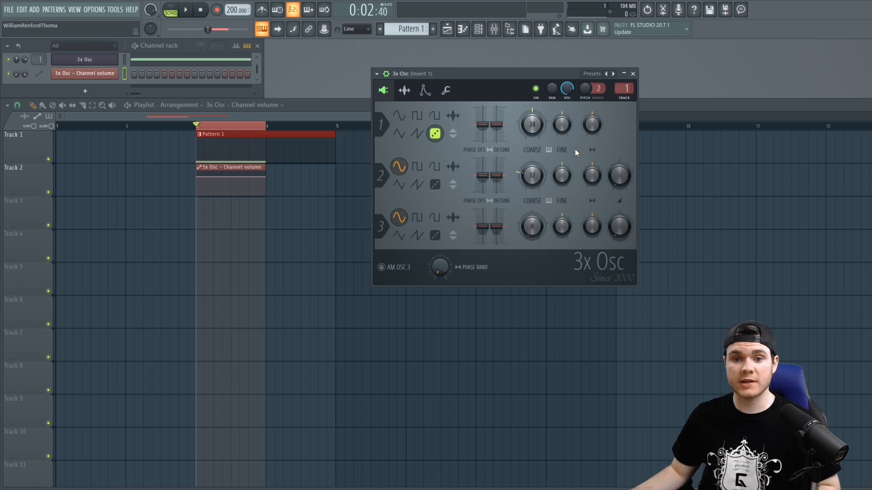
pyautogui.moveTo(640, 78)
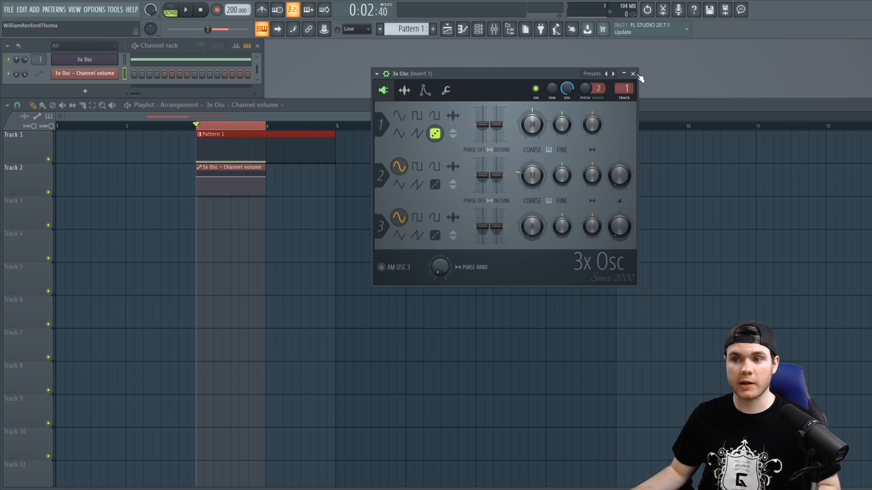
# - Add alternating high and low points so the volume clip forms a zigzag
pyautogui.click(632, 72)
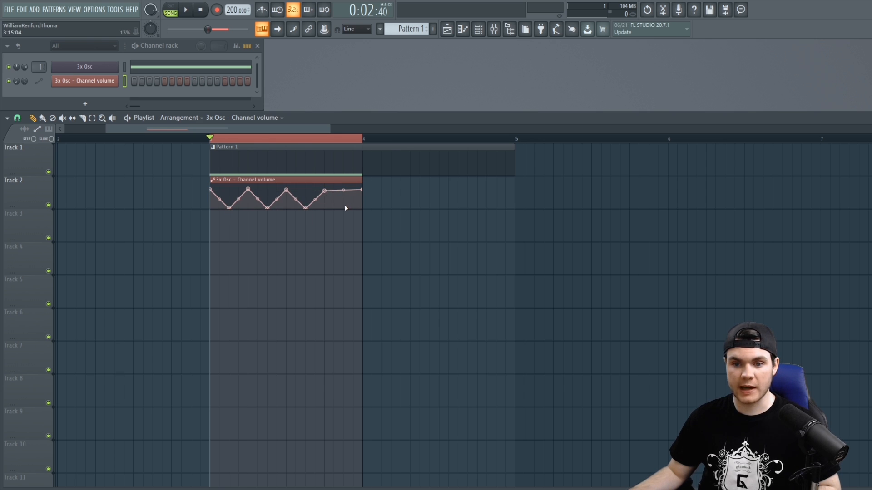
pyautogui.click(184, 9)
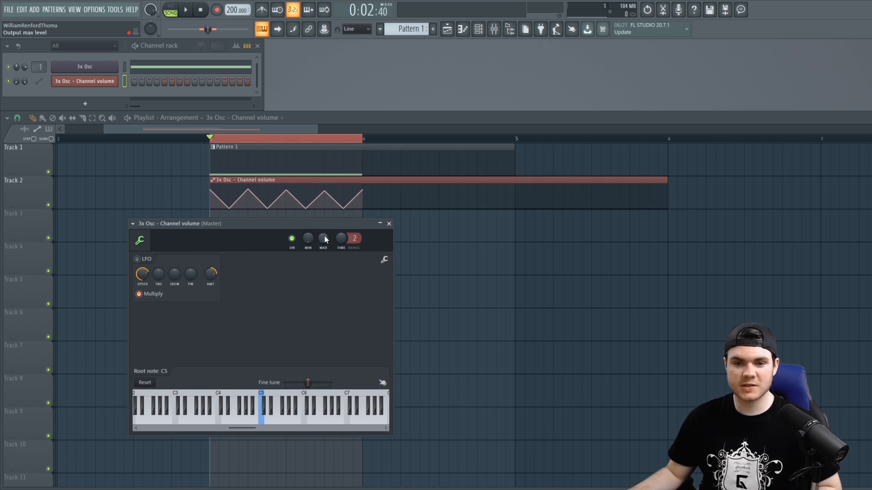
pyautogui.moveTo(281, 352)
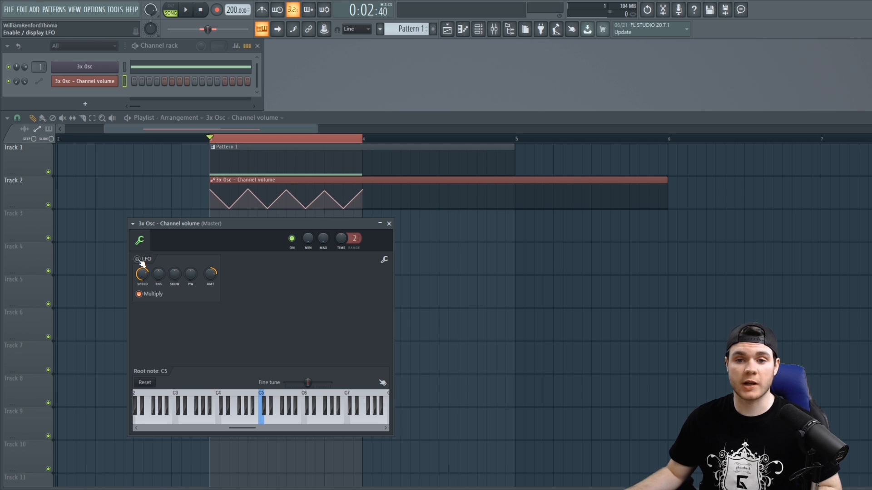
# - Enable the clip's built-in LFO and stretch the clip out to bar 6
pyautogui.click(138, 259)
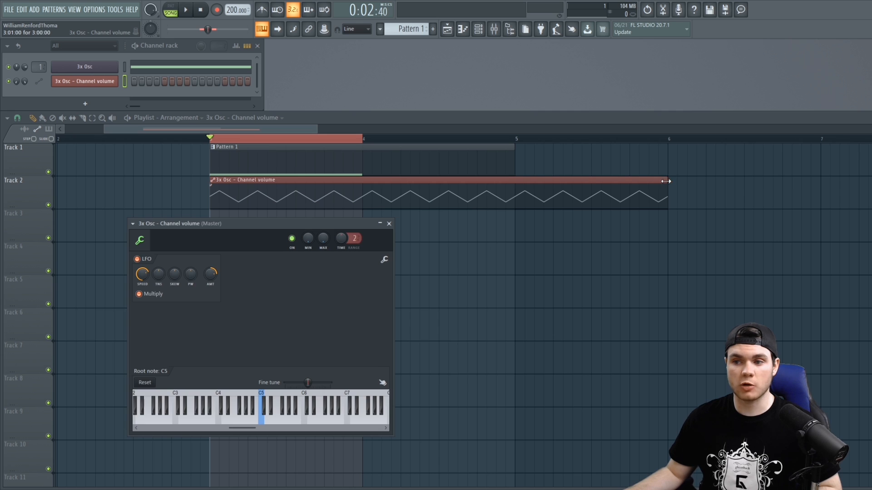
pyautogui.click(389, 223)
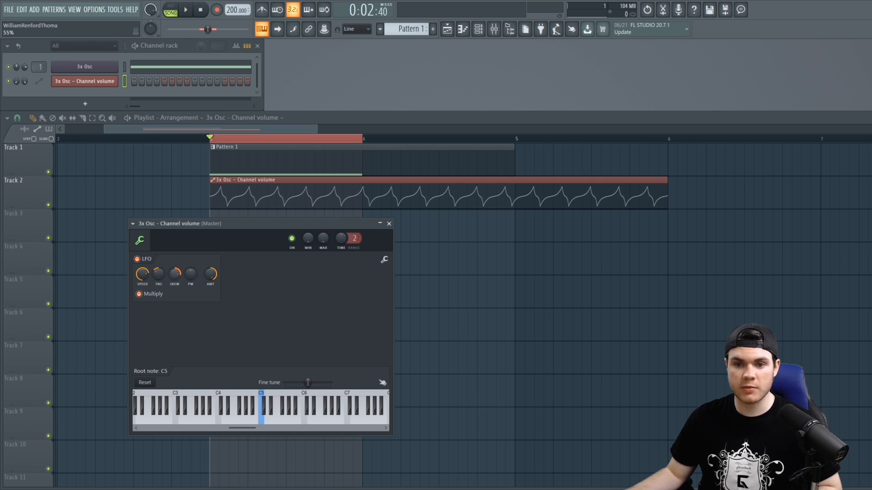
pyautogui.moveTo(189, 273)
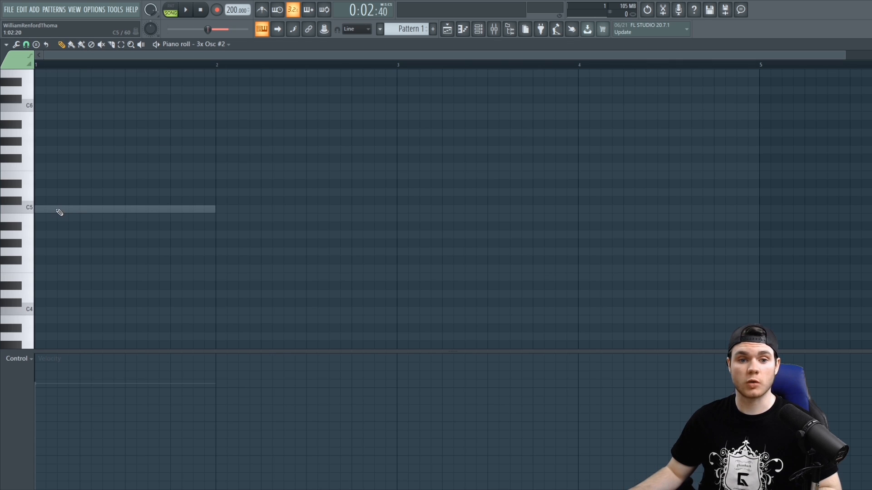
# - Add a second 3x Osc channel holding a one-bar C5 note
pyautogui.click(60, 209)
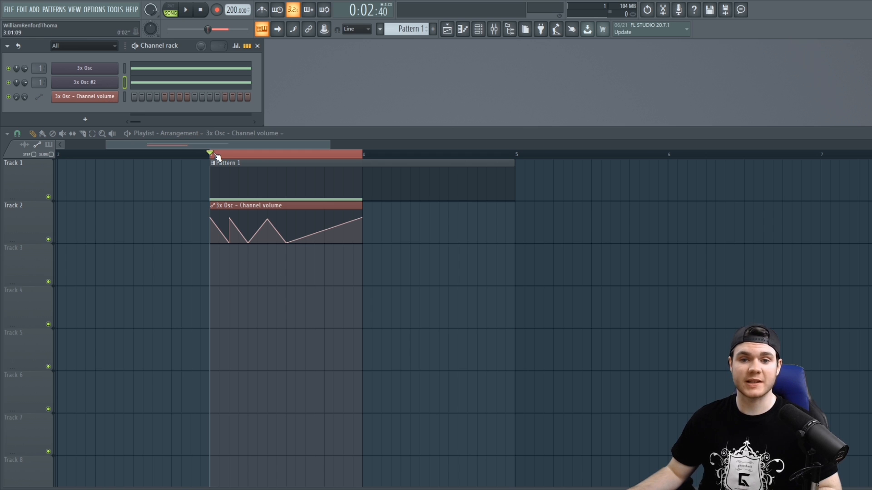
pyautogui.click(186, 10)
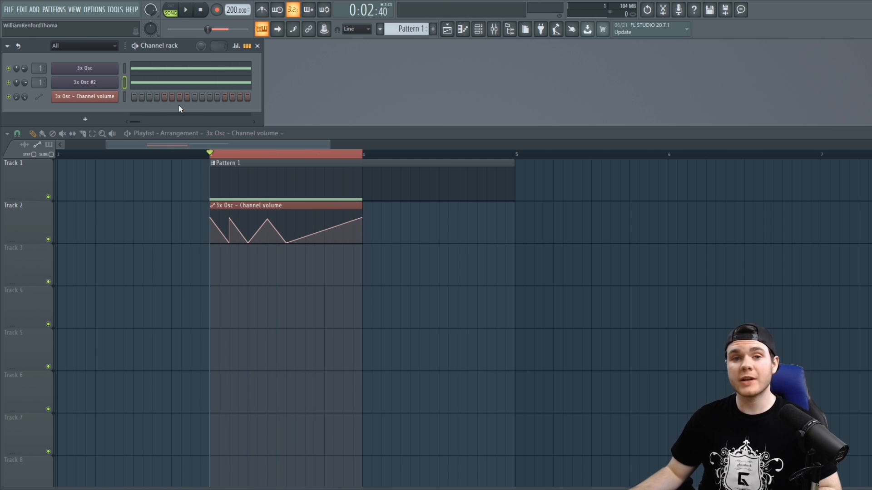
pyautogui.click(85, 82)
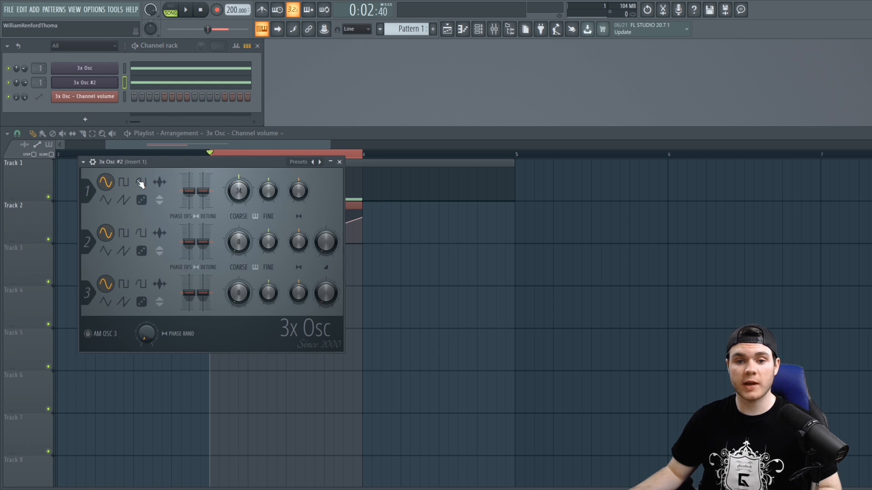
pyautogui.click(339, 162)
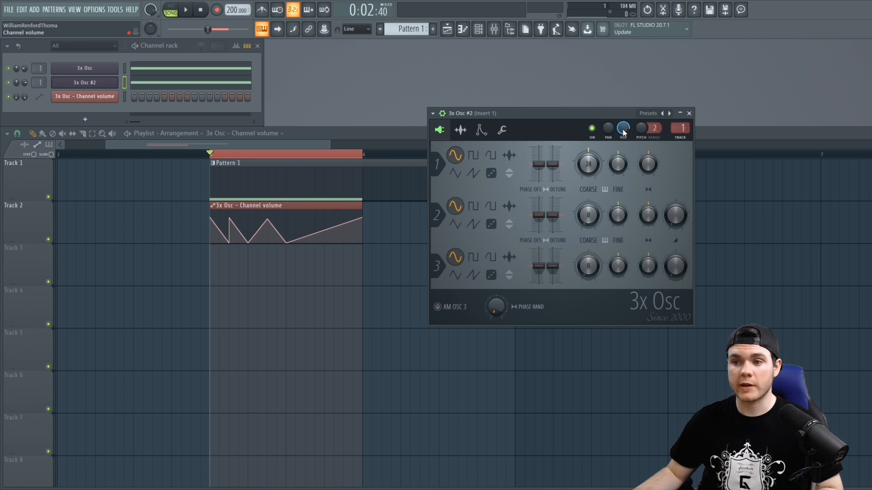
# - Choose Link to controller on the 3x Osc #2 VOL knob
pyautogui.rightClick(623, 128)
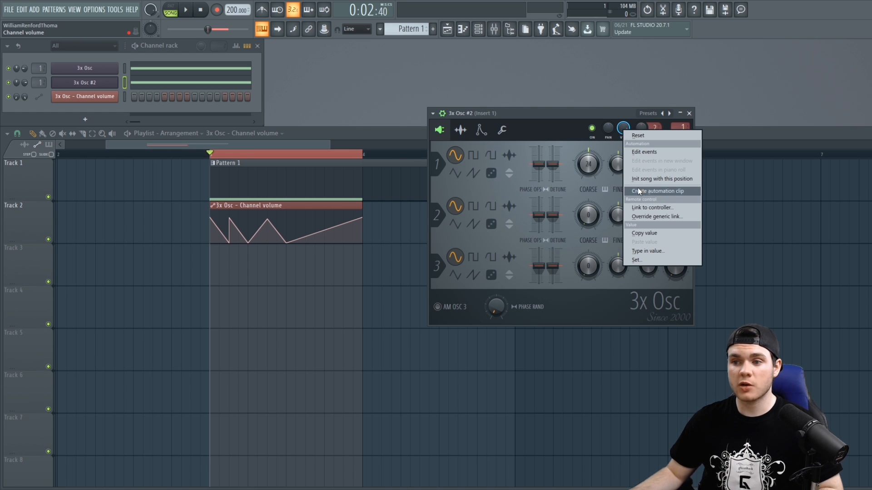
pyautogui.moveTo(652, 207)
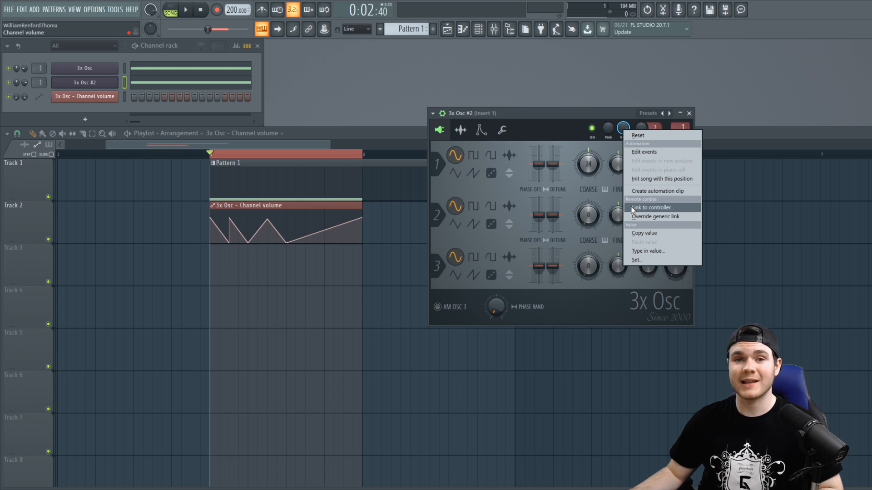
pyautogui.click(650, 207)
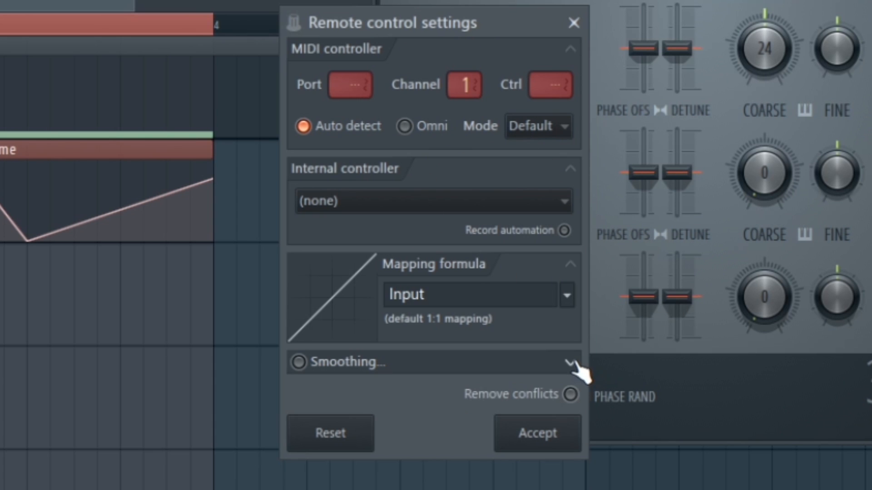
# - Link the volume to the 3x Osc - Channel volume clip as an internal controller and accept
pyautogui.click(569, 49)
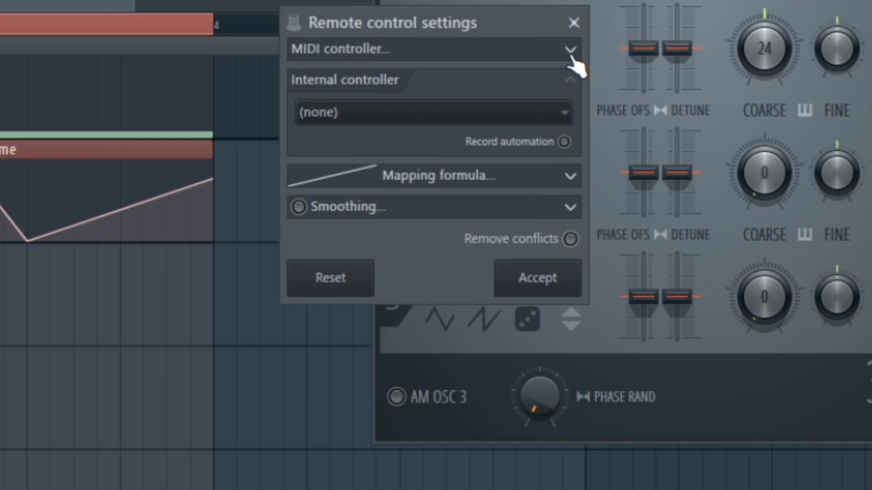
pyautogui.moveTo(342, 105)
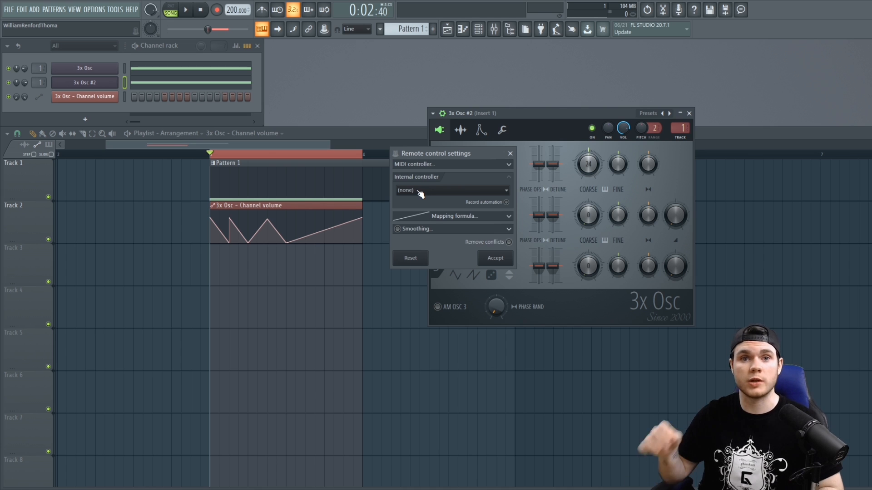
pyautogui.moveTo(241, 206)
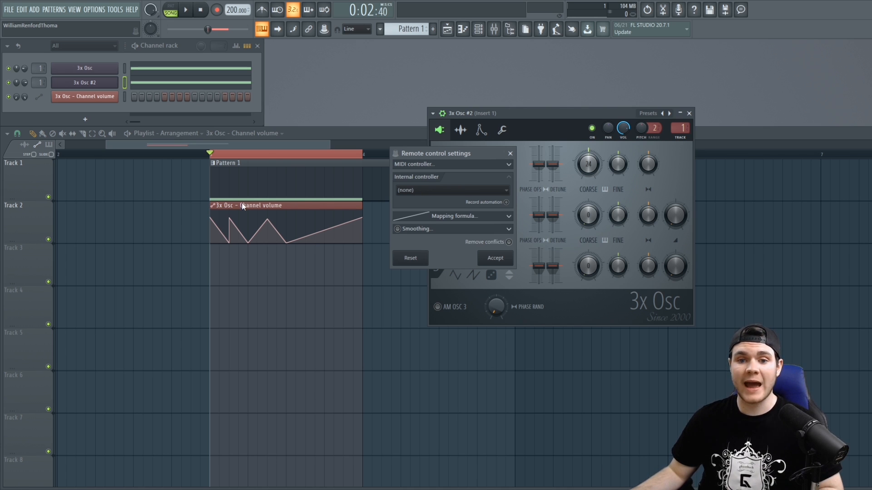
pyautogui.click(451, 190)
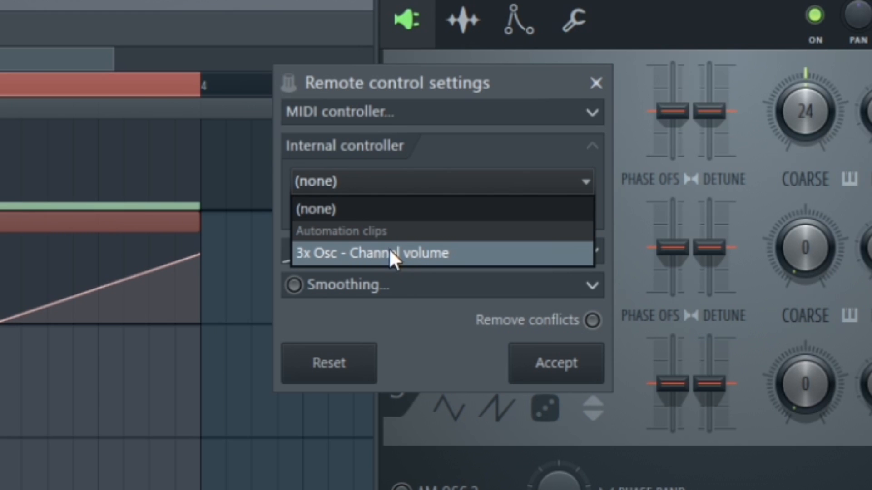
pyautogui.moveTo(363, 259)
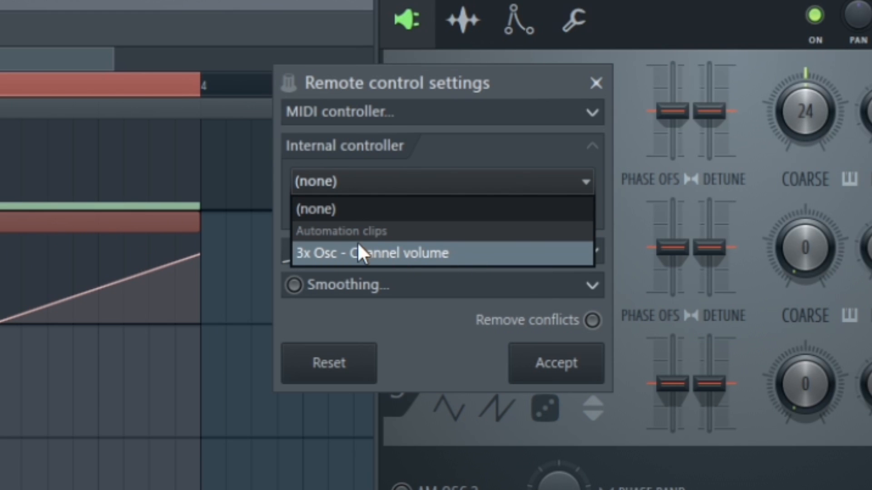
pyautogui.click(367, 253)
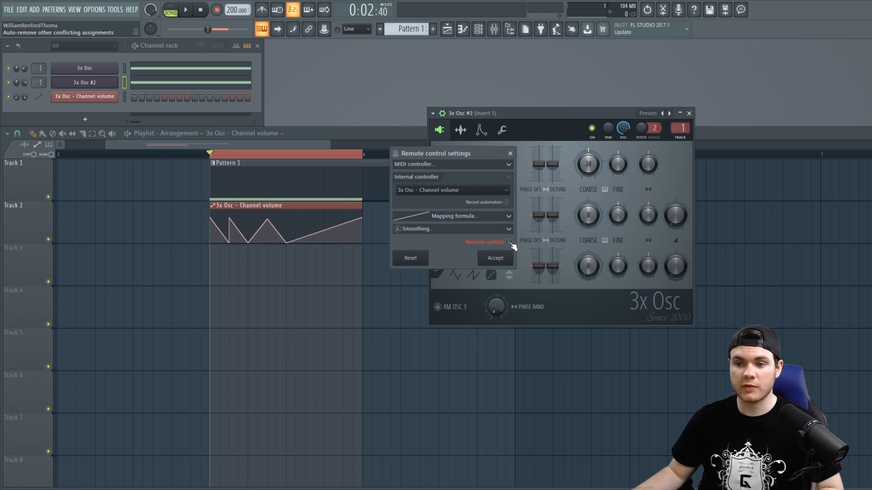
pyautogui.moveTo(508, 242)
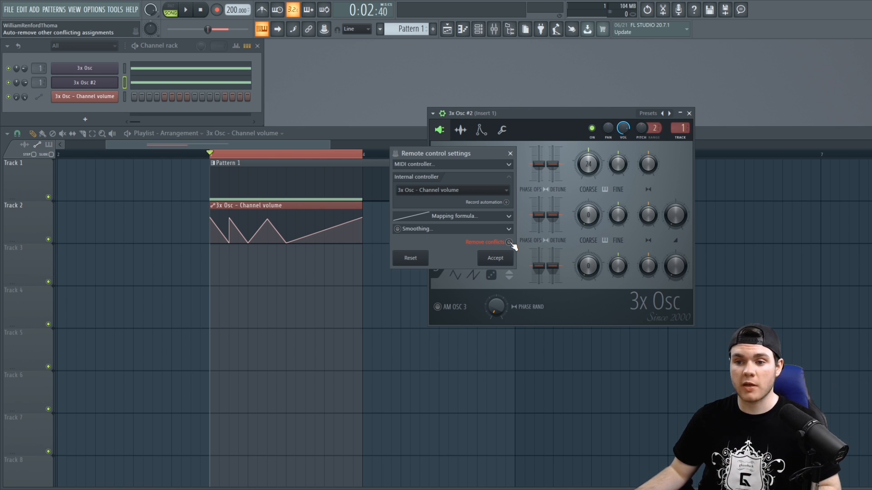
pyautogui.click(494, 257)
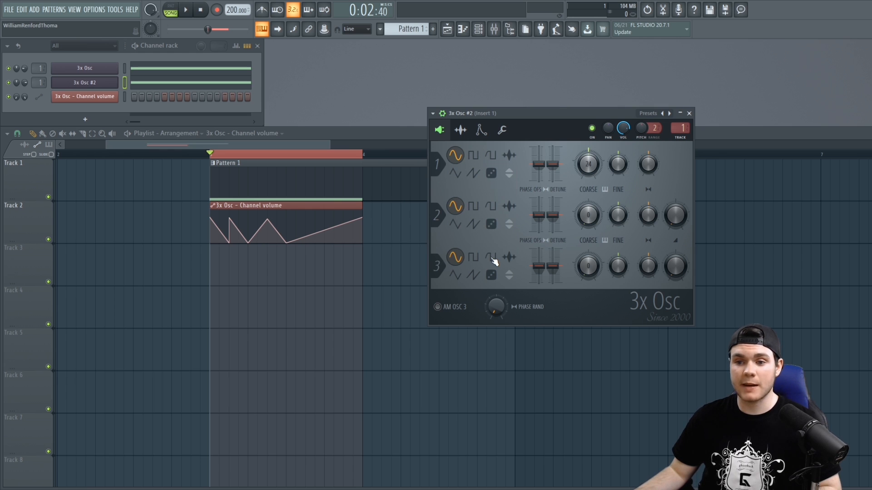
pyautogui.moveTo(320, 164)
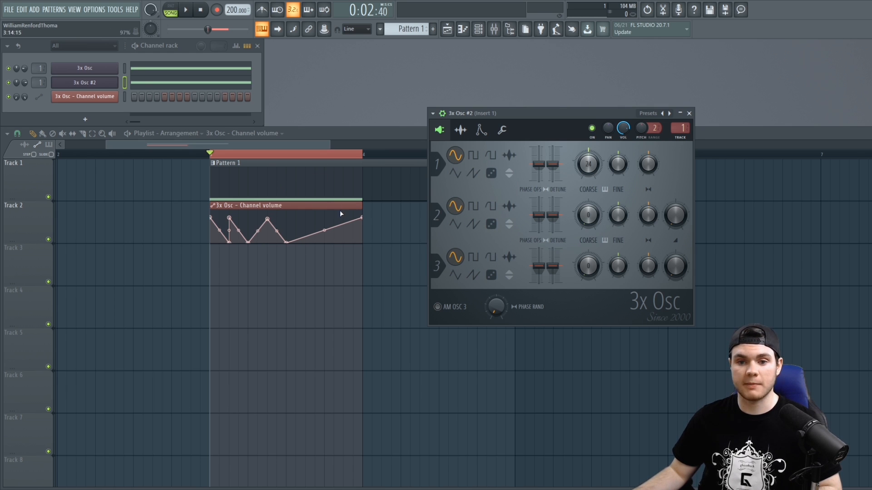
# - Bring up Serum's editor and touch the OSC A Level knob
pyautogui.click(184, 10)
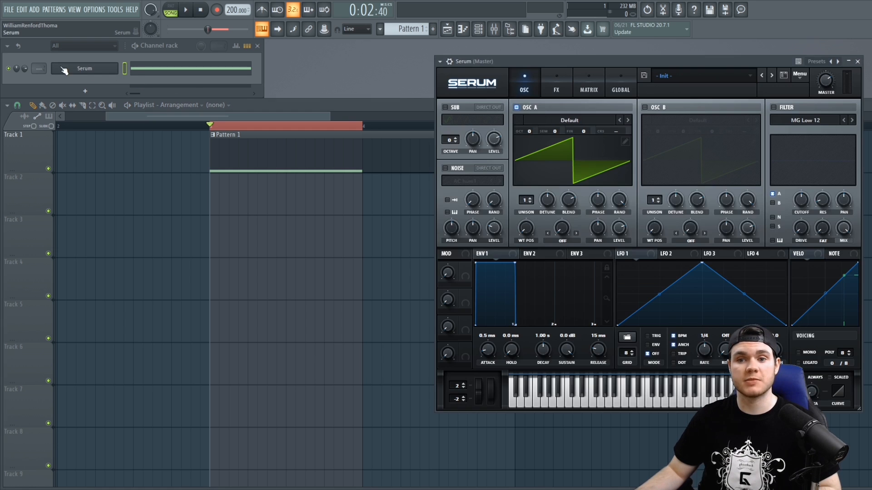
pyautogui.click(184, 9)
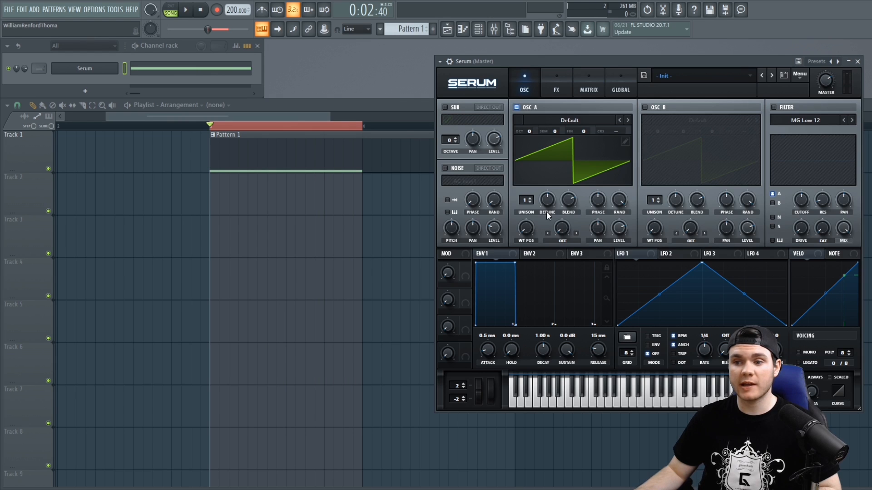
pyautogui.rightClick(618, 230)
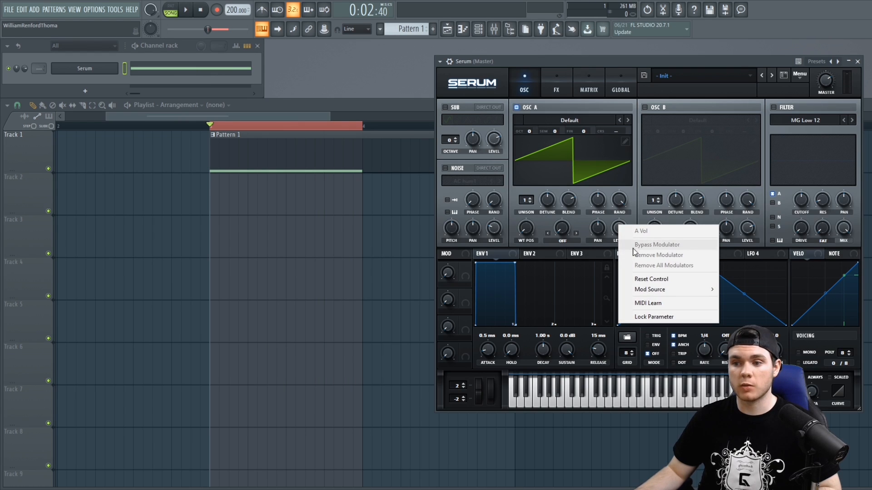
pyautogui.moveTo(650, 279)
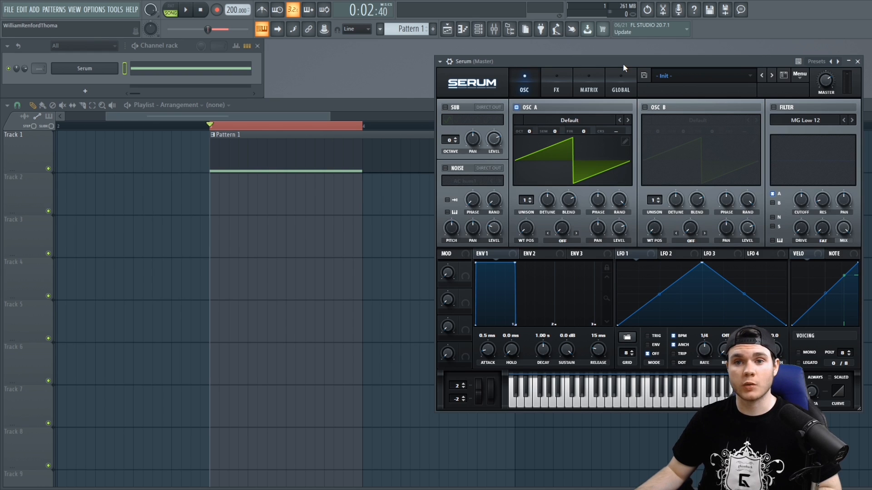
pyautogui.moveTo(324, 29)
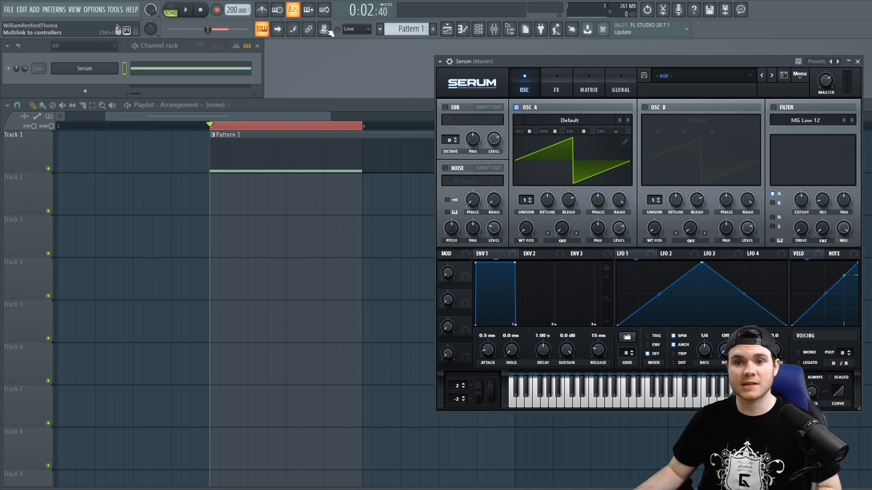
# - Show the last-tweaked parameter menu via the Multilink to controllers button
pyautogui.click(323, 29)
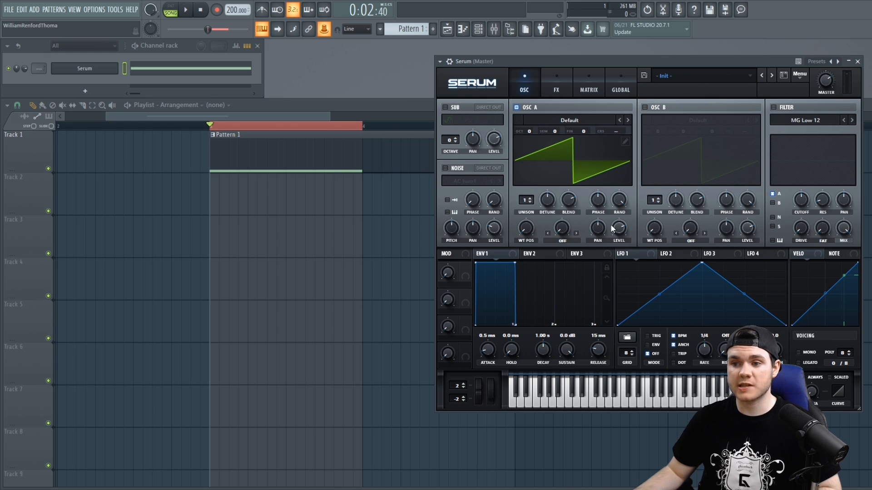
pyautogui.moveTo(619, 228)
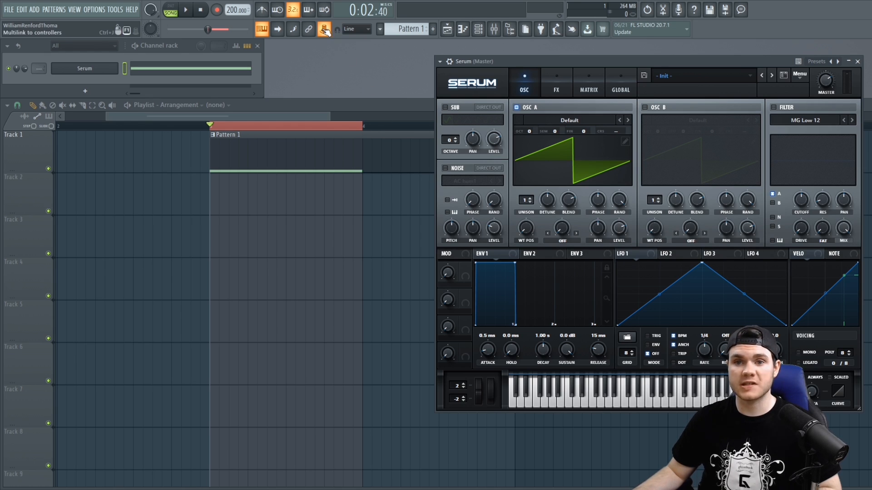
pyautogui.rightClick(323, 29)
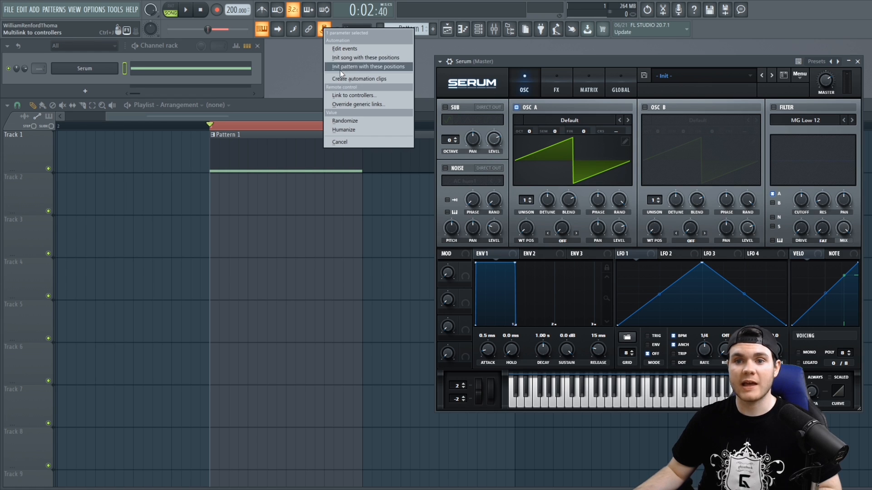
pyautogui.moveTo(360, 79)
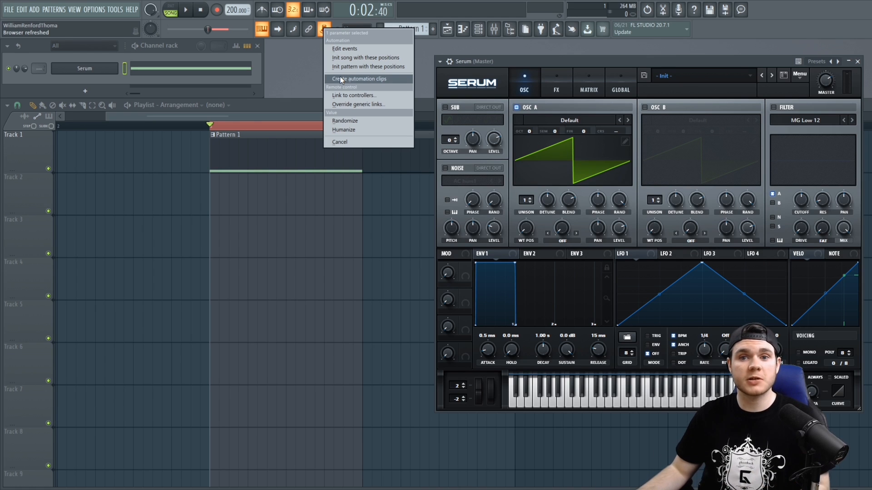
# - Create the Serum A Vol automation clip on Track 2 and play it back
pyautogui.click(358, 78)
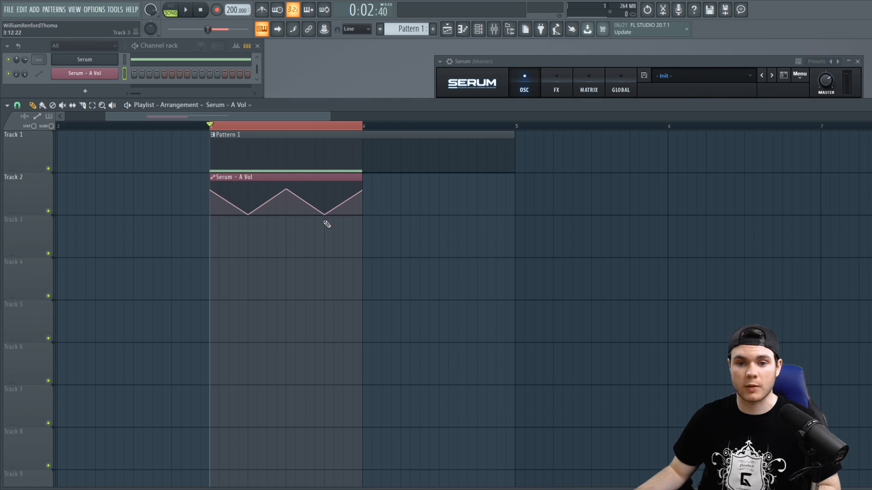
pyautogui.click(185, 9)
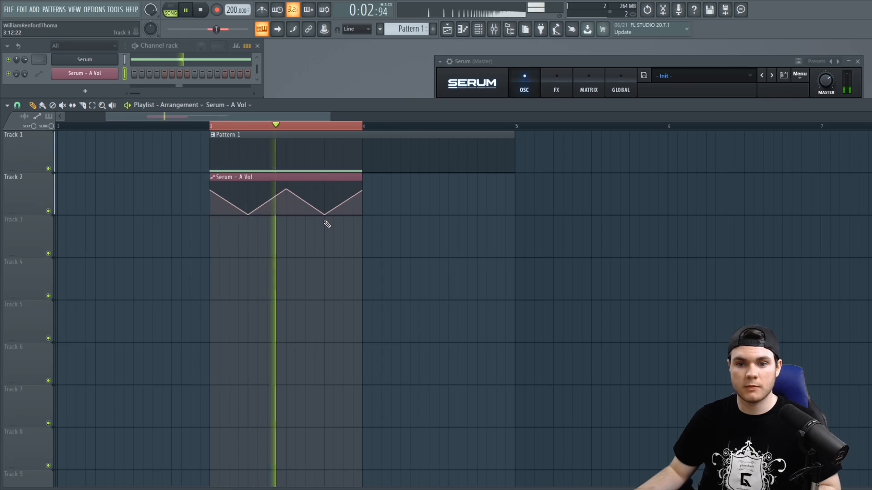